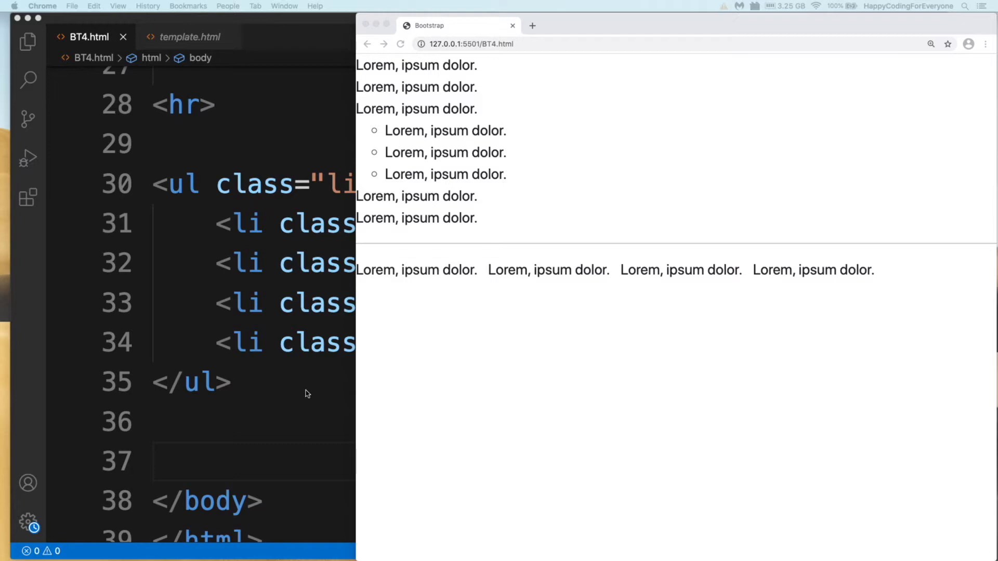
{"action": "mouse_move", "coordinate": [125, 37]}
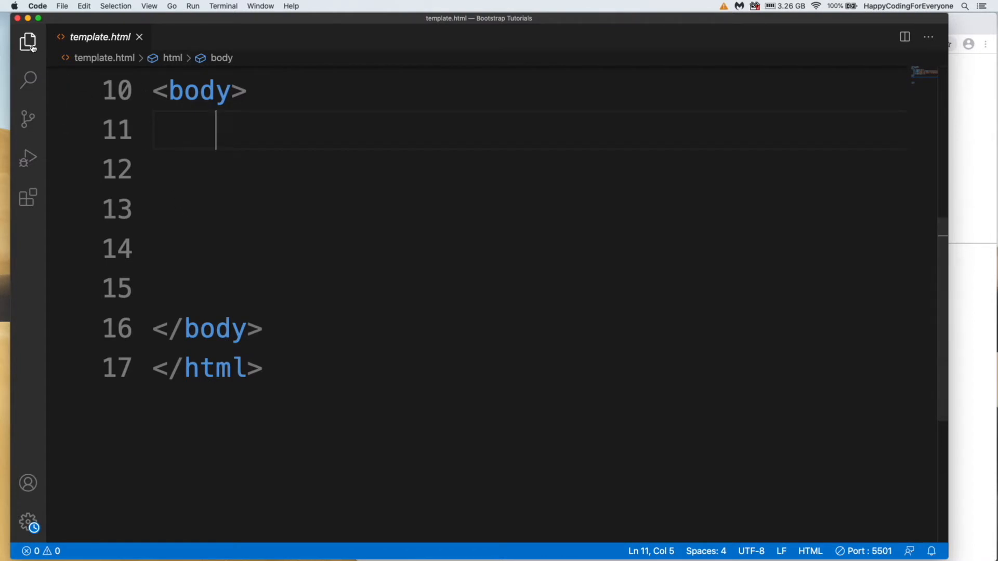
- Create a new BT5.html file from the Explorer and paste in the template boilerplate
{"action": "left_click", "coordinate": [27, 40]}
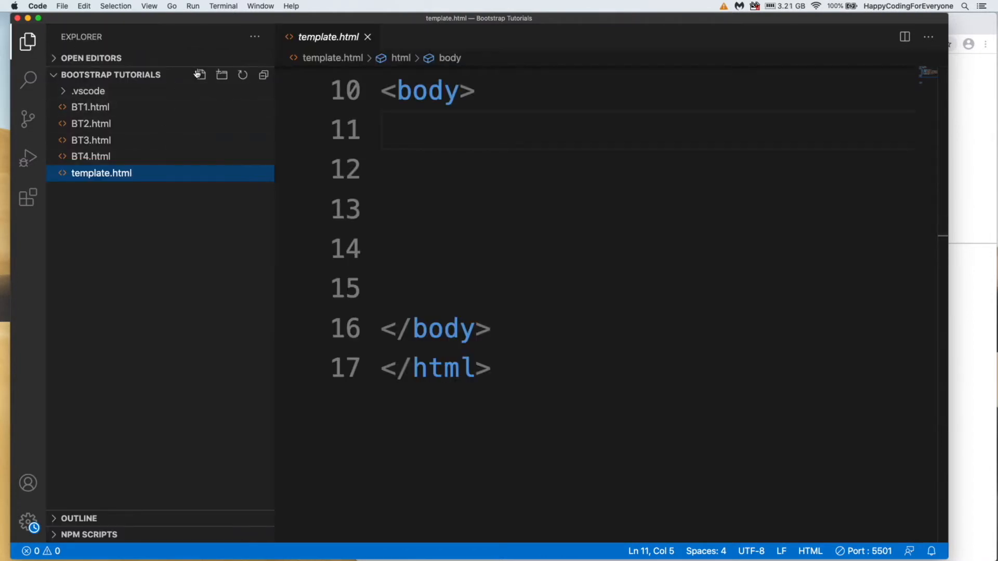
{"action": "left_click", "coordinate": [200, 75]}
{"action": "type", "text": "BT5.html"}
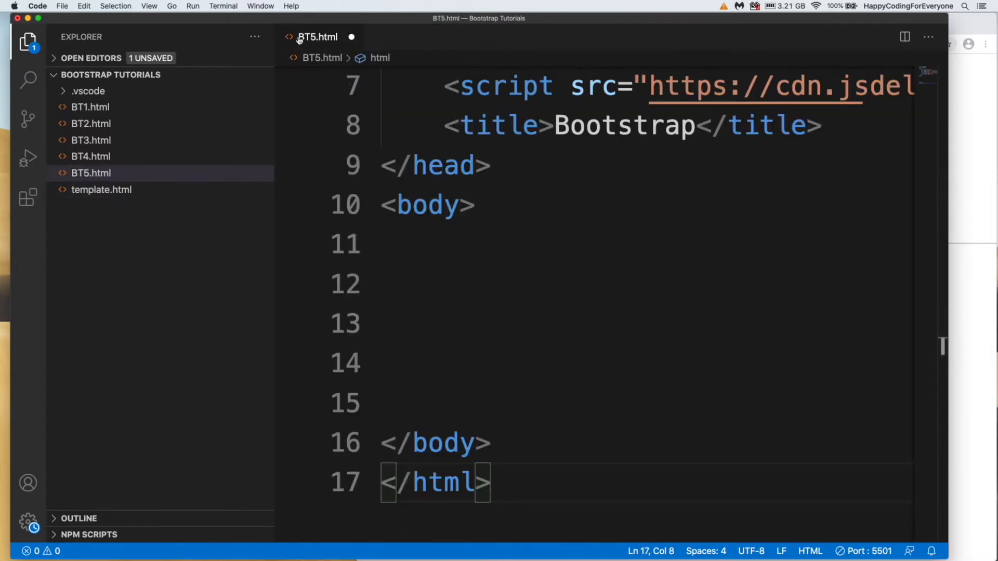
- Hide the file list and start the Go Live preview server
{"action": "left_click", "coordinate": [27, 40]}
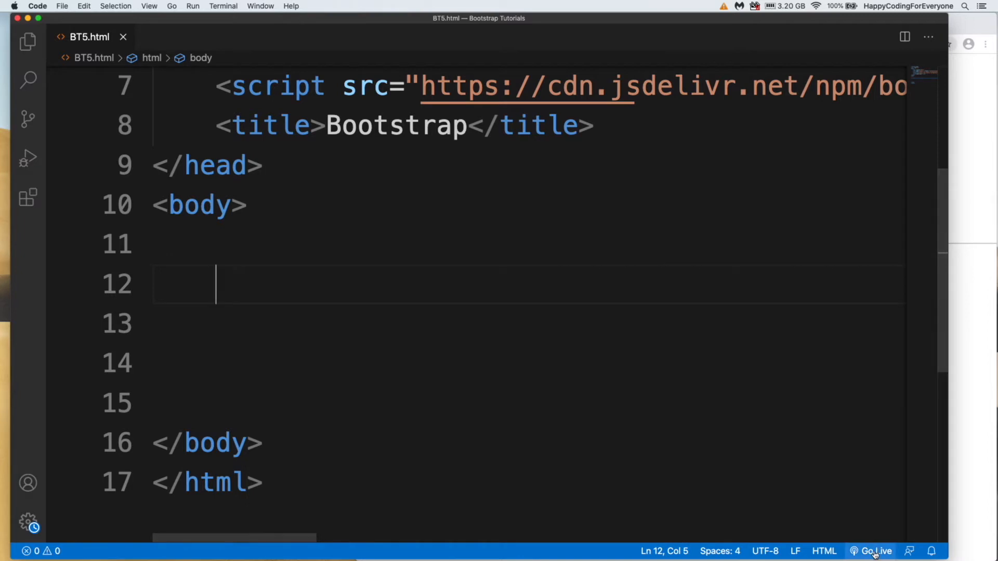
{"action": "left_click", "coordinate": [875, 551]}
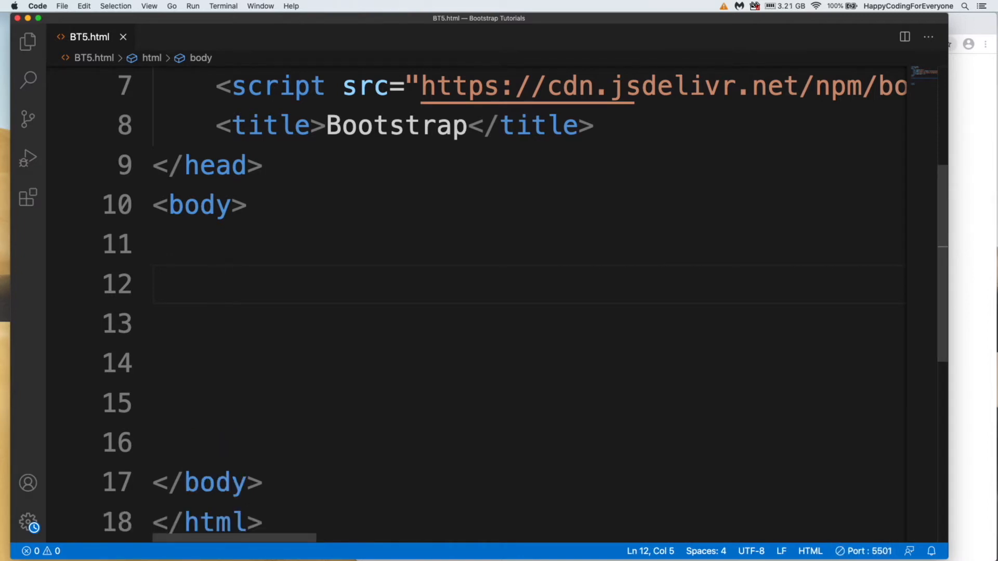
- Add a row div with col-sm-3 and col-sm-9 columns labelled 'Col sm 3' via Emmet
{"action": "type", "text": "div.row"}
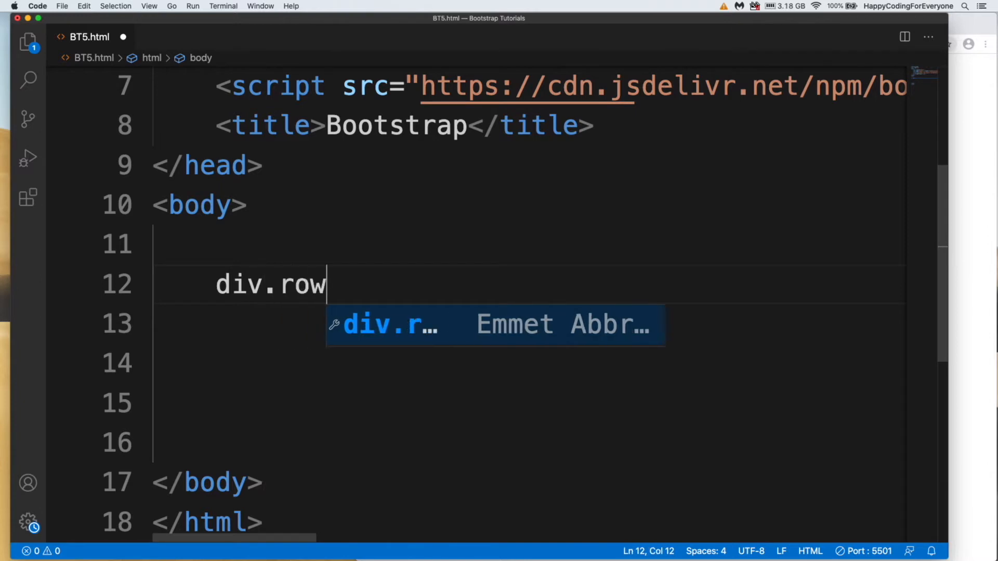
{"action": "key", "text": "Tab"}
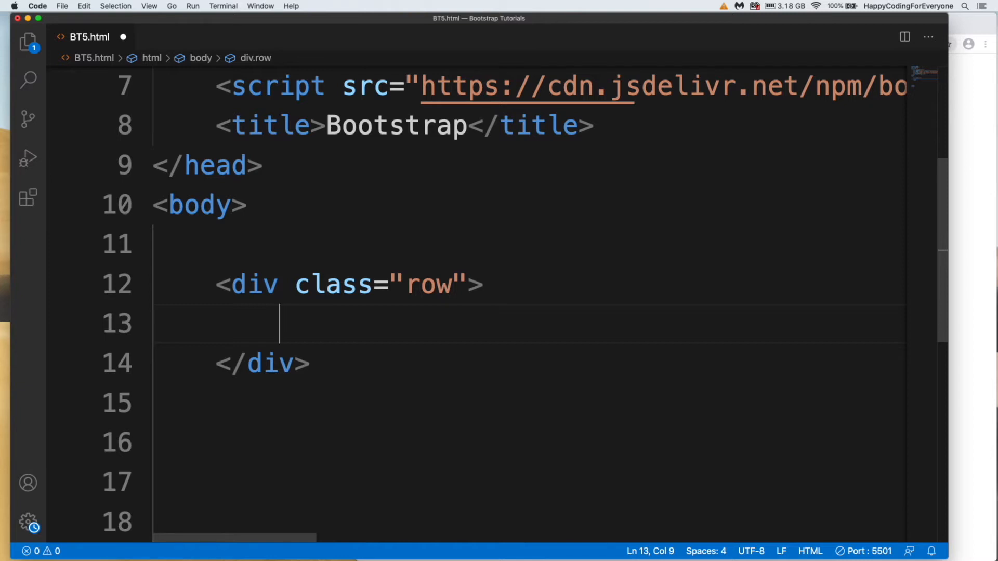
{"action": "type", "text": "div."}
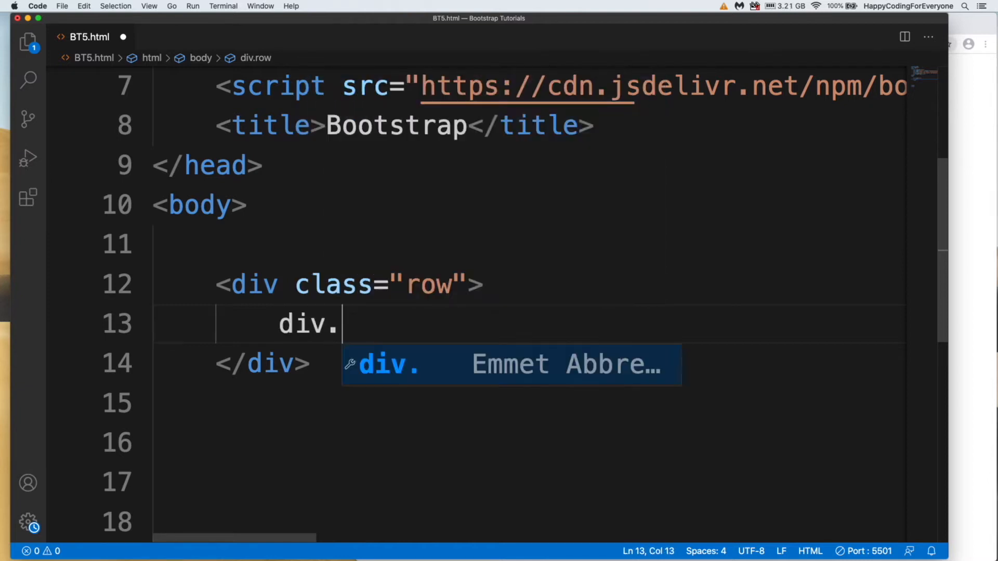
{"action": "type", "text": "col-sm"}
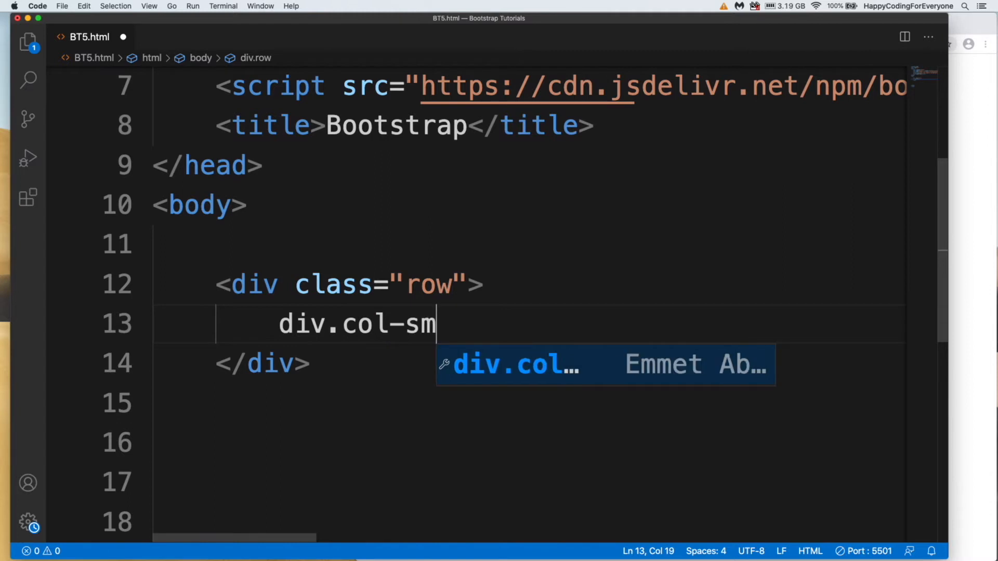
{"action": "key", "text": "Tab"}
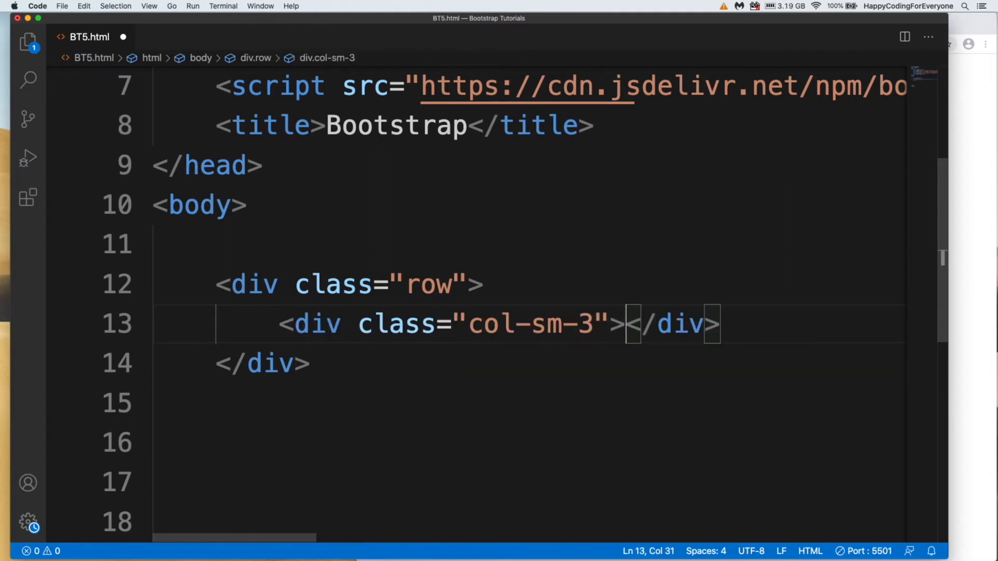
{"action": "type", "text": "Col s"}
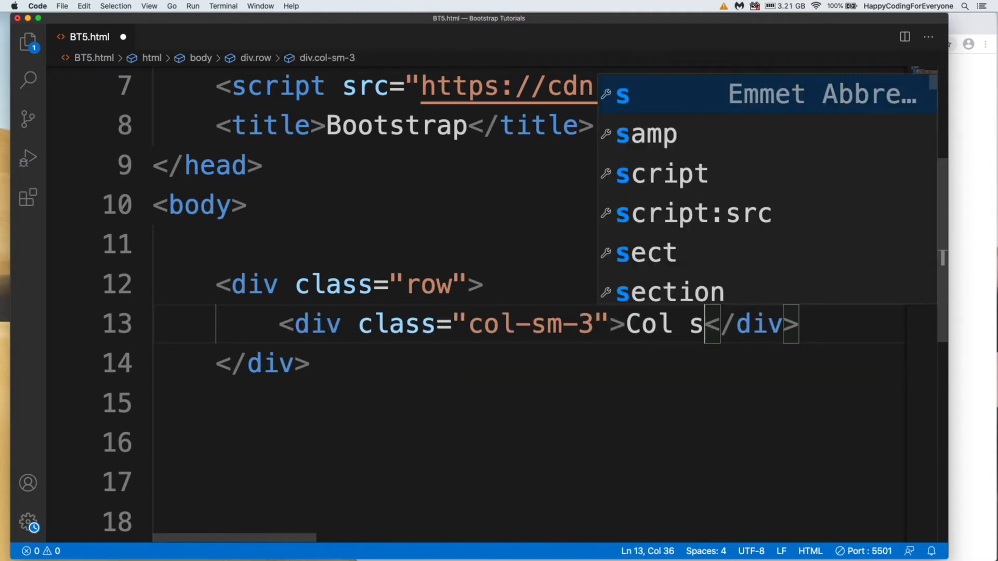
{"action": "type", "text": "m 3"}
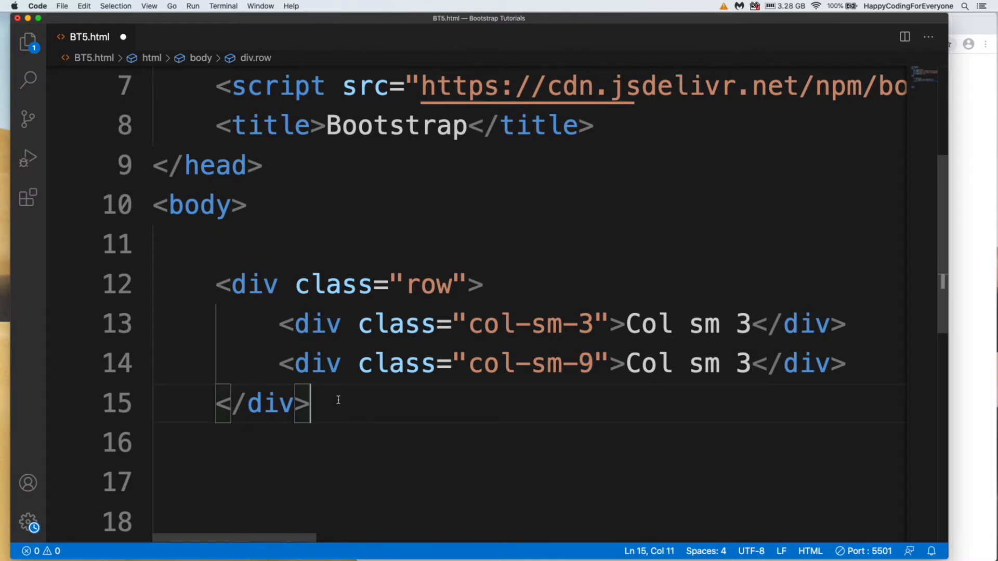
- Add a second row holding four col-sm-3 columns, numbering the first label 1
{"action": "type", "text": "d"}
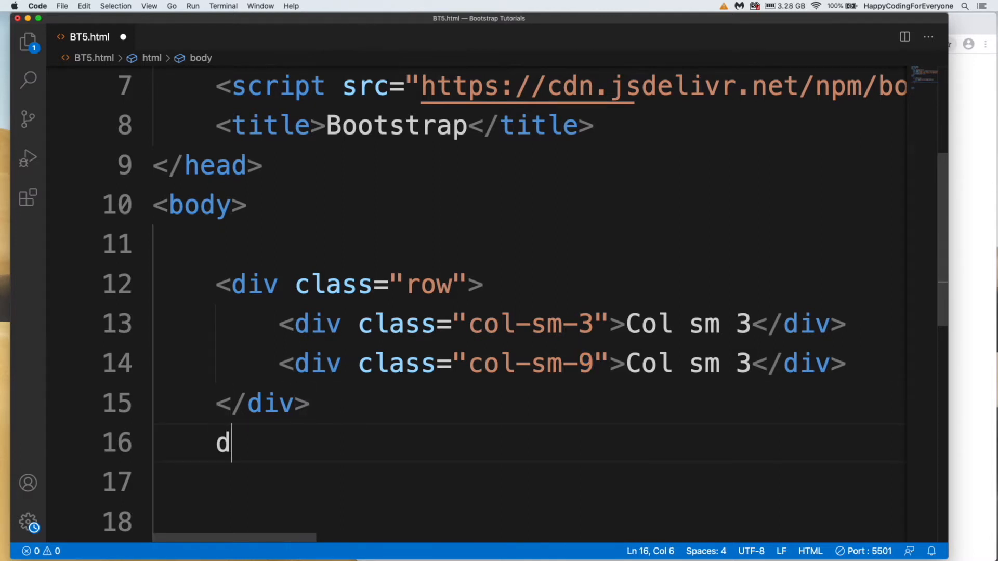
{"action": "type", "text": "iv.r"}
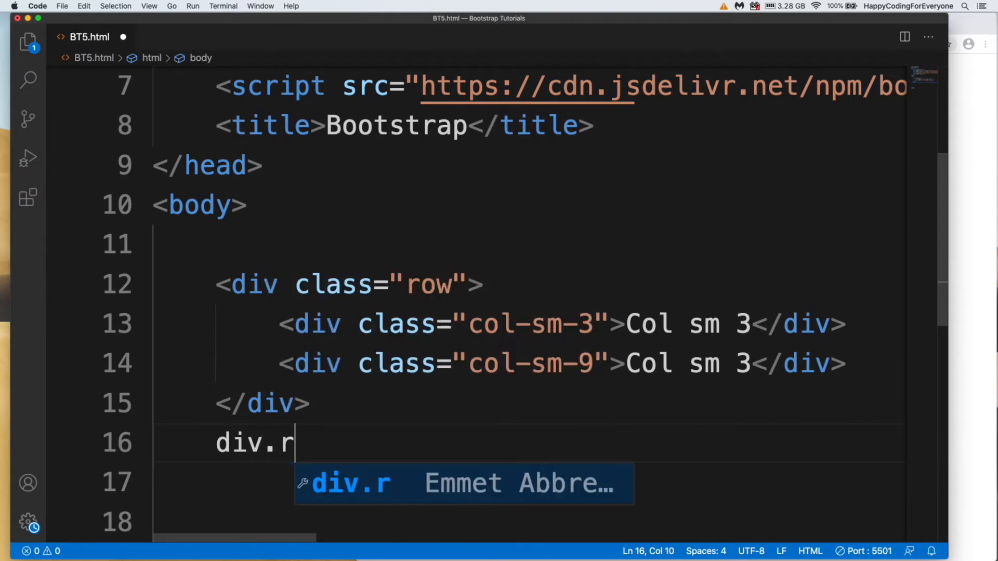
{"action": "key", "text": "Tab"}
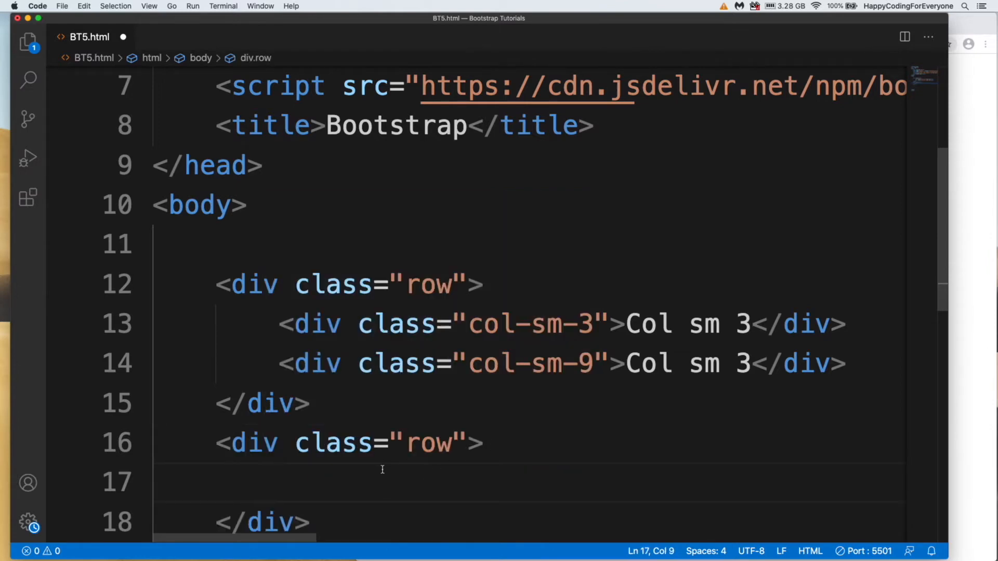
{"action": "type", "text": "<div class=\"col-sm-3\">Col sm 3</div>"}
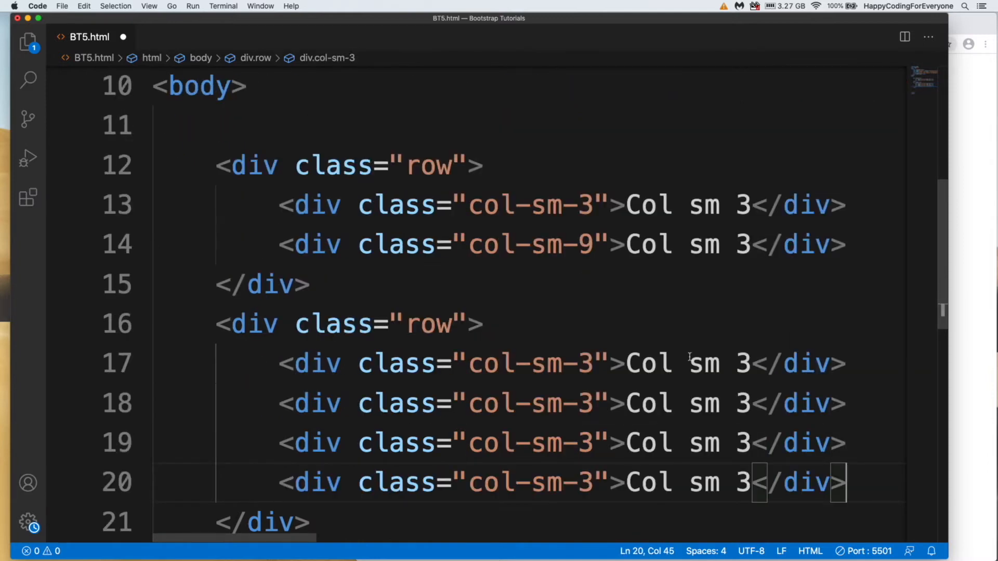
{"action": "type", "text": "1"}
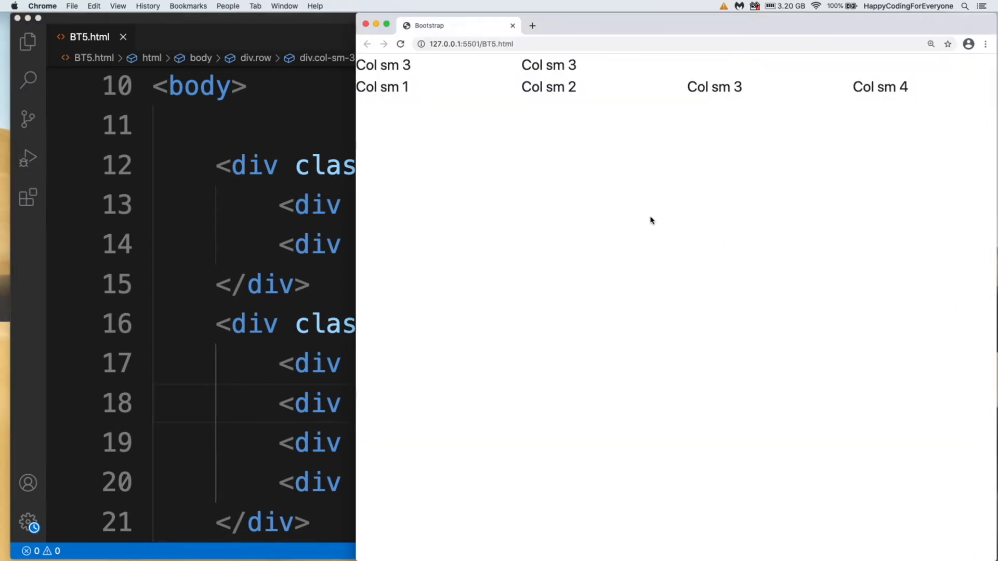
{"action": "mouse_move", "coordinate": [533, 163]}
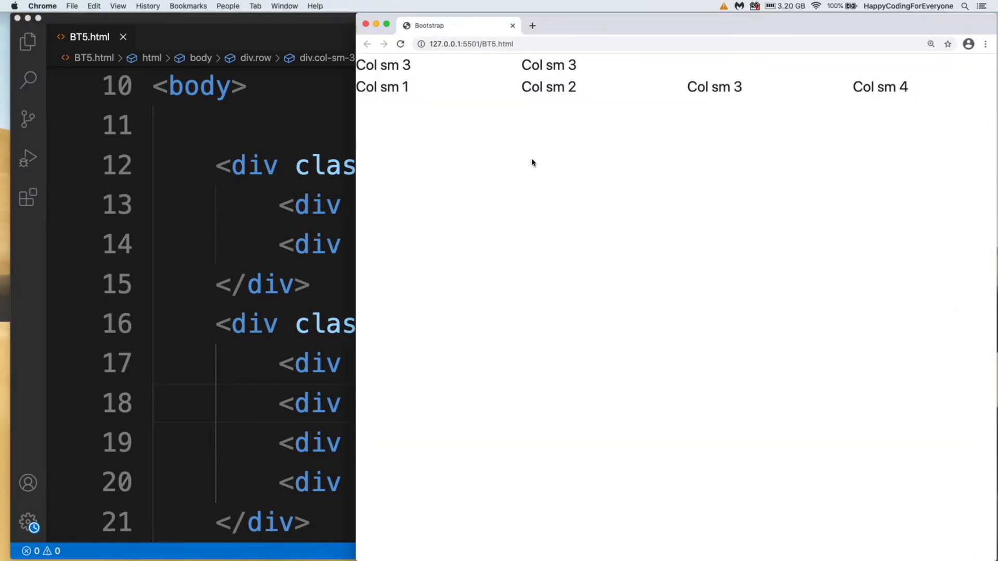
- Highlight the top row's column labels in Chrome to show each column's starting position
{"action": "double_click", "coordinate": [548, 64]}
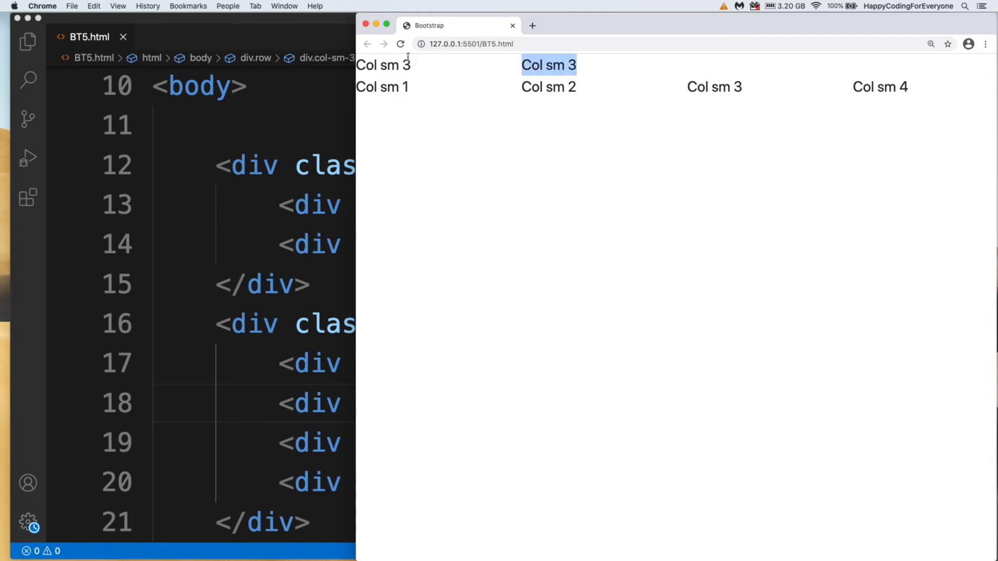
{"action": "double_click", "coordinate": [383, 65]}
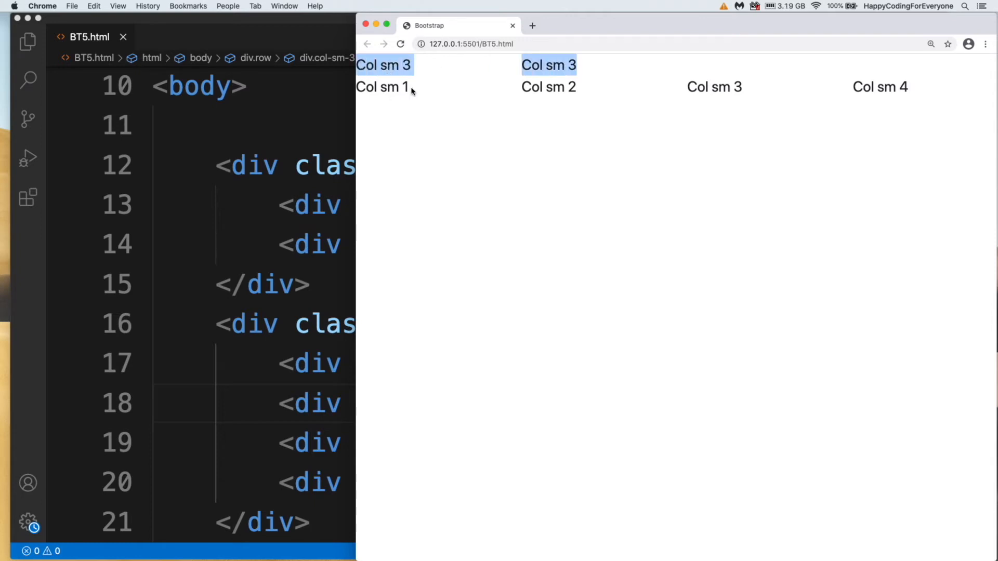
{"action": "left_click", "coordinate": [436, 116]}
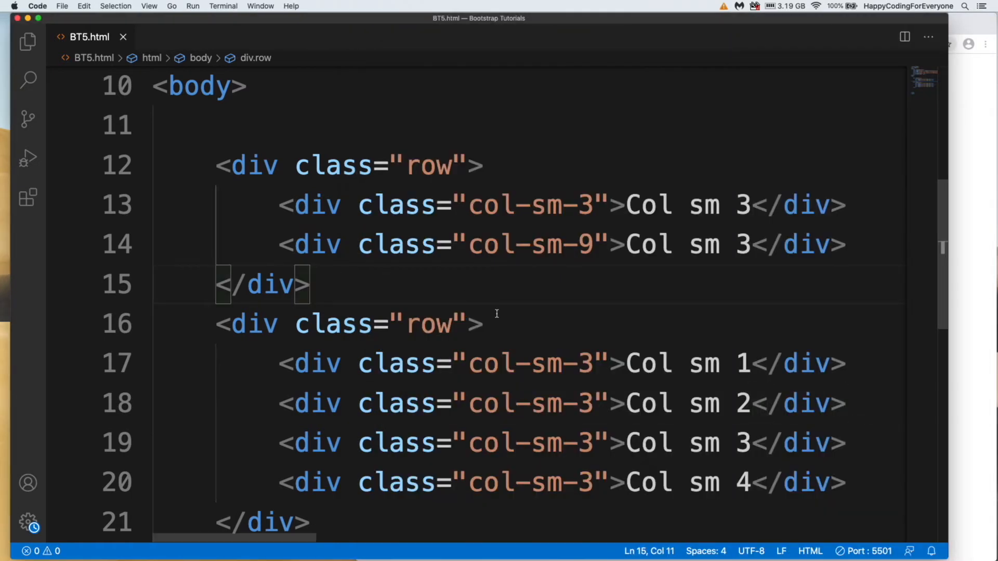
- Change Col sm 1 on line 17 from col-sm-3 to col-sm-6 and save
{"action": "left_click", "coordinate": [592, 363]}
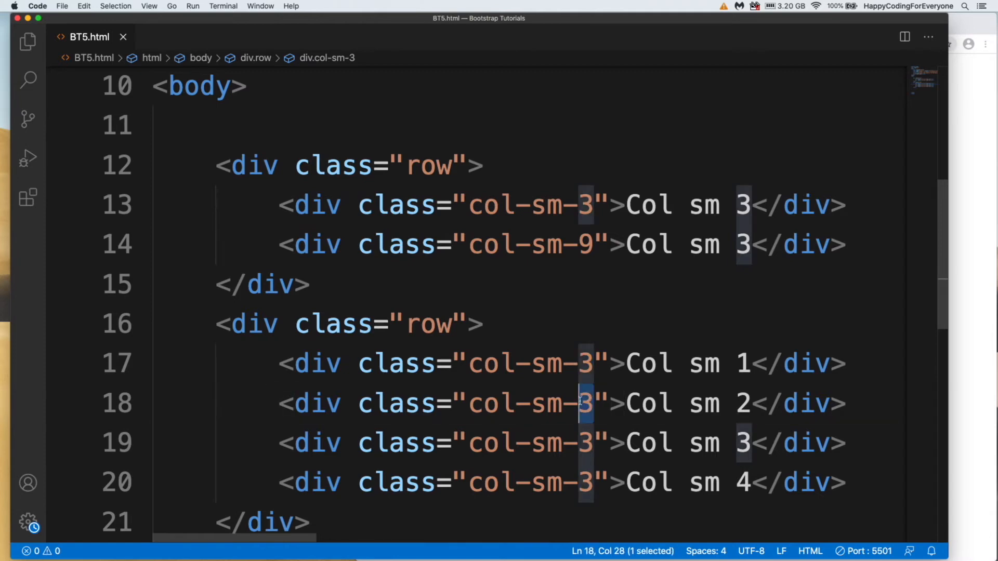
{"action": "left_click", "coordinate": [584, 442]}
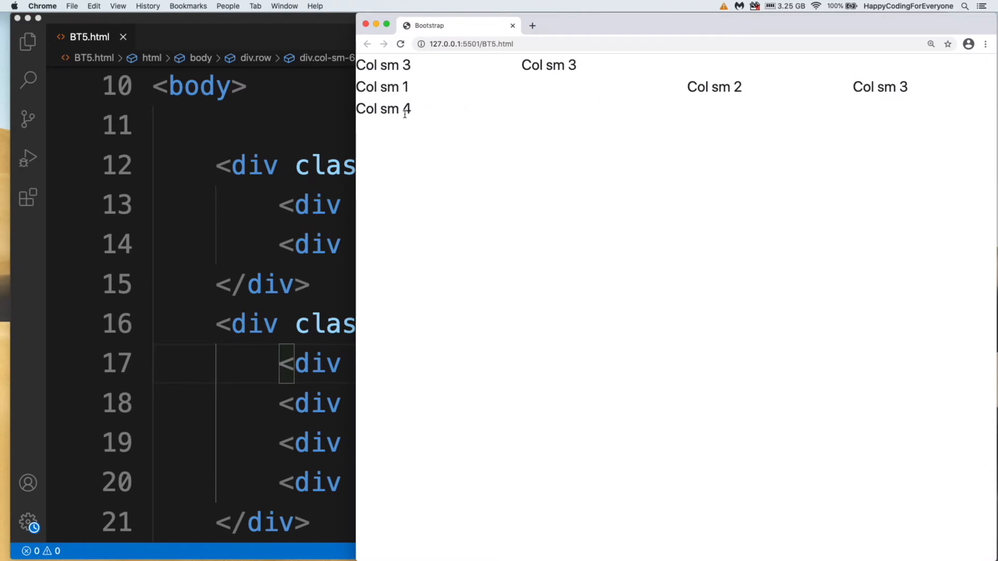
- Highlight the wrapped Col sm 4 text in the refreshed Chrome preview
{"action": "double_click", "coordinate": [382, 109]}
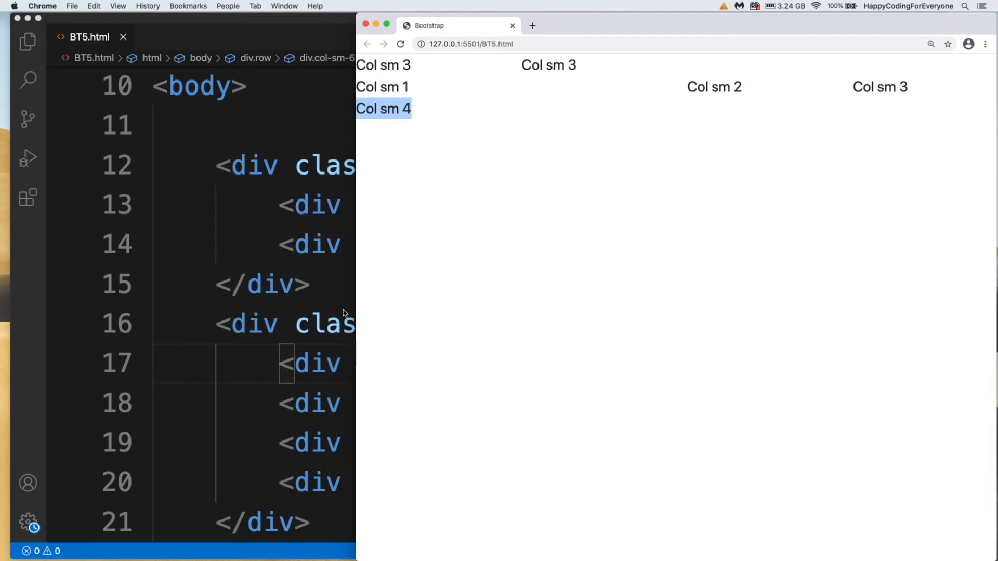
{"action": "mouse_move", "coordinate": [347, 395]}
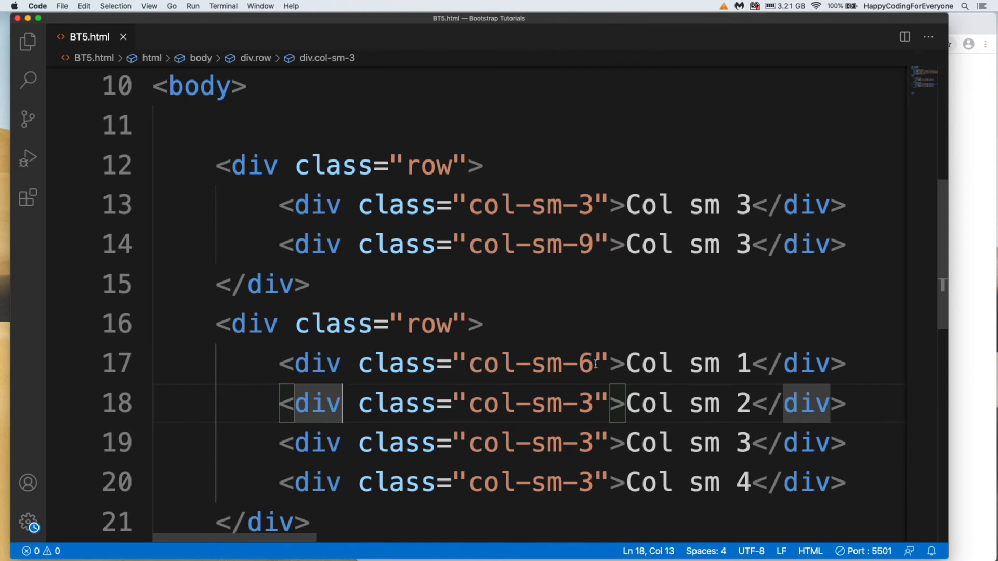
- Change Col sm 2 on line 18 to col-sm-6 and save with Cmd+S
{"action": "left_click", "coordinate": [595, 403]}
{"action": "type", "text": "6"}
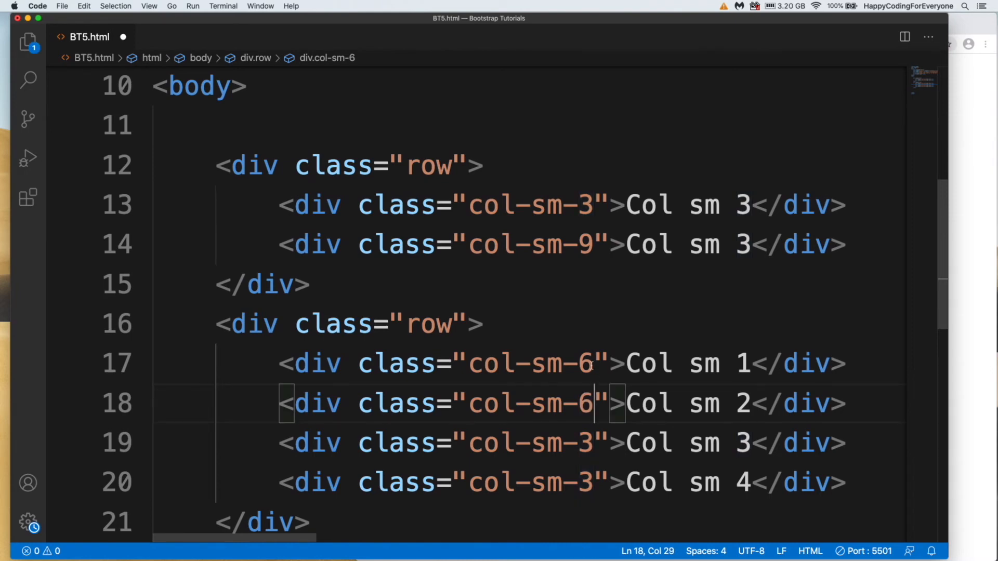
{"action": "mouse_move", "coordinate": [569, 438]}
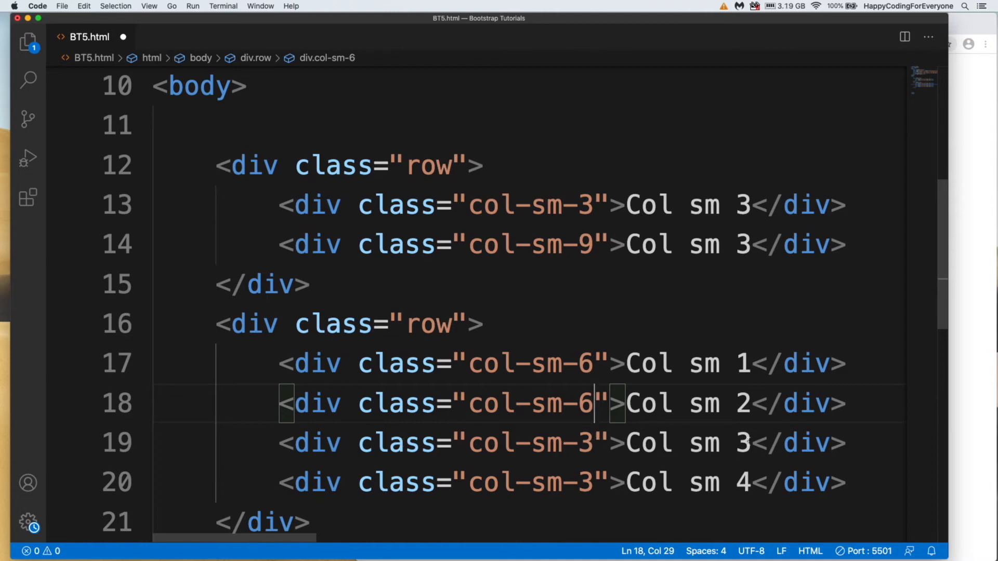
{"action": "key", "text": "cmd+s"}
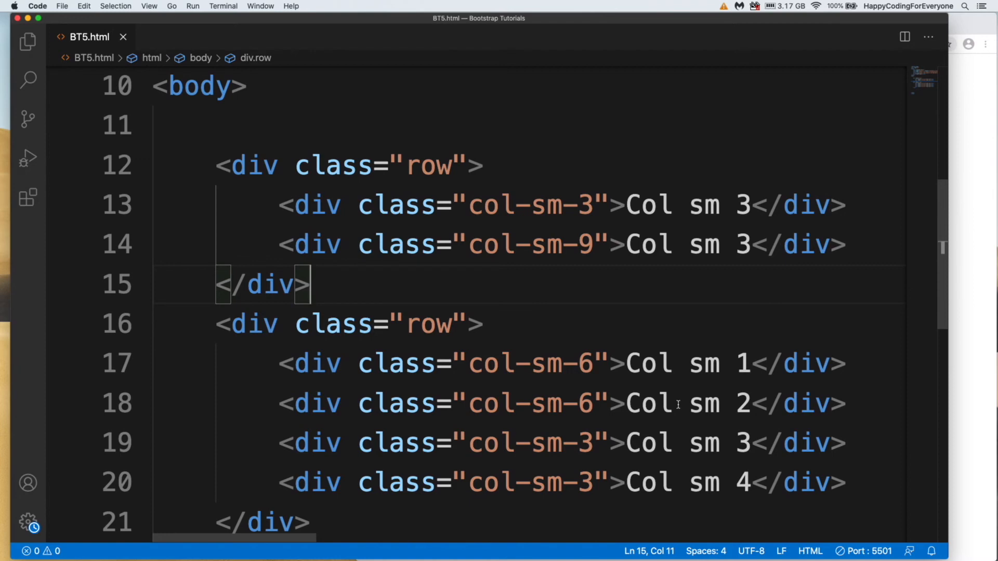
{"action": "mouse_move", "coordinate": [644, 379]}
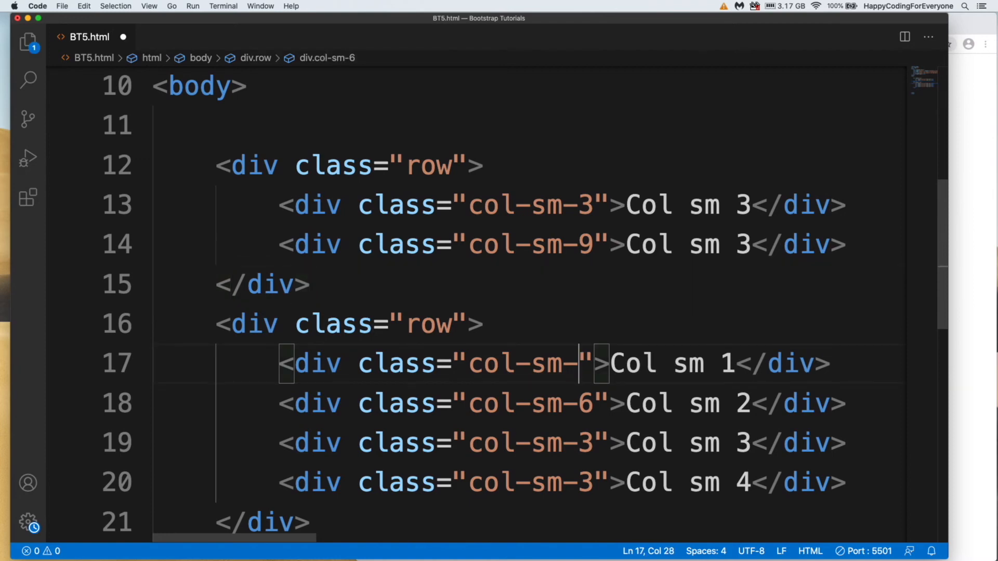
- Set the second-row widths to col-sm-1, col-sm-2 and col-sm-5
{"action": "type", "text": "1"}
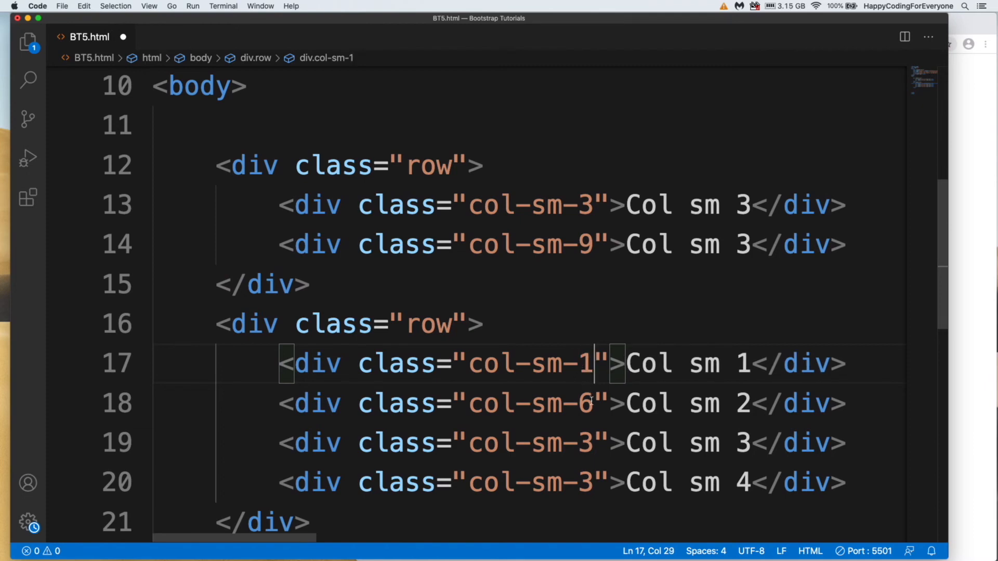
{"action": "key", "text": "Backspace"}
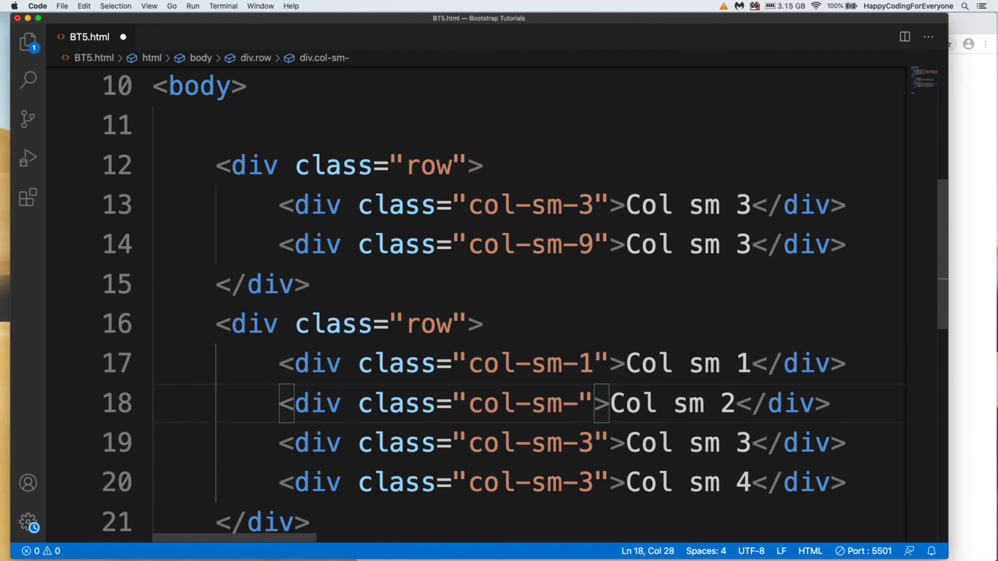
{"action": "type", "text": "2"}
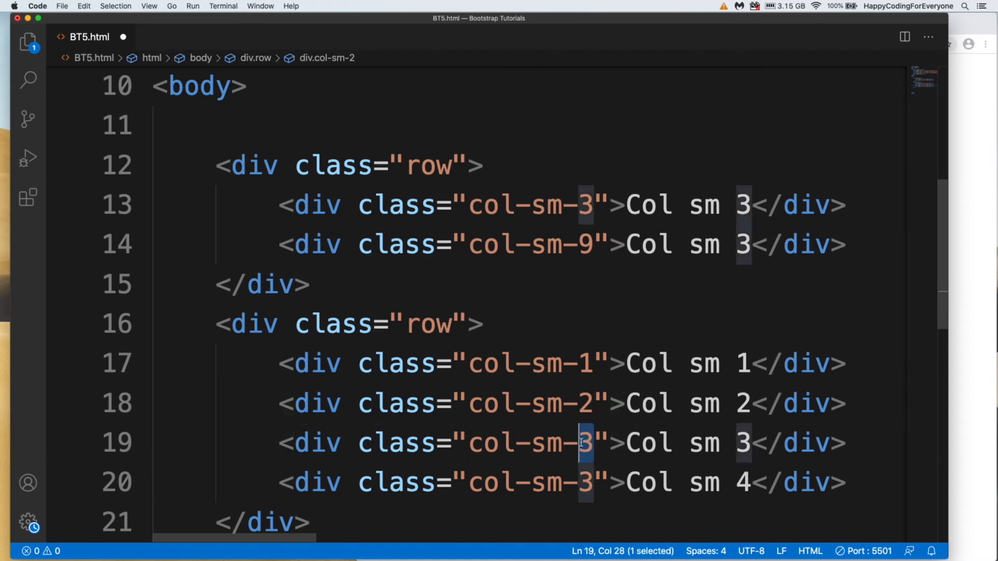
{"action": "type", "text": "5"}
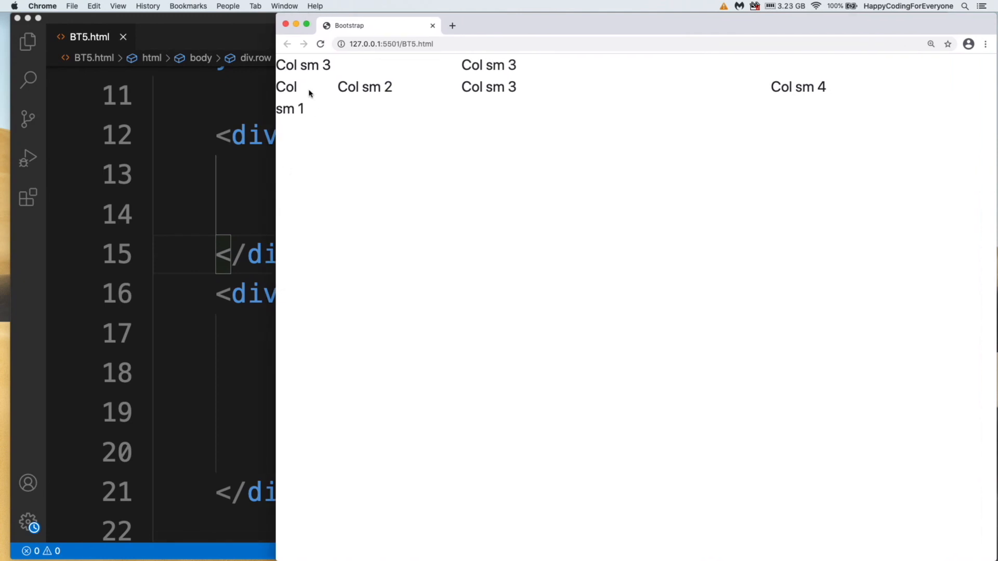
- Highlight the narrow, wrapped Col sm 1 text in the Chrome preview
{"action": "left_click_drag", "start_coordinate": [278, 87], "coordinate": [304, 108]}
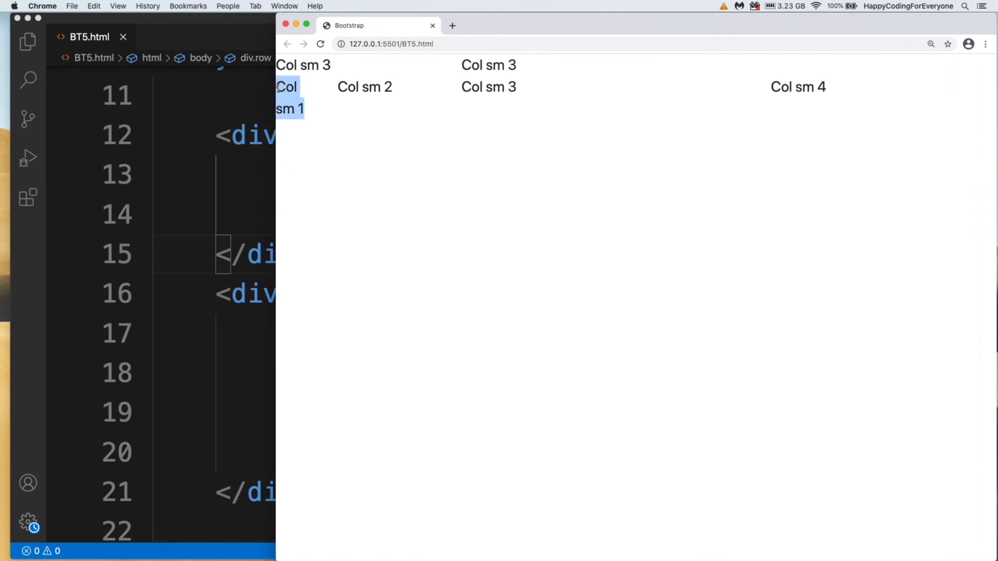